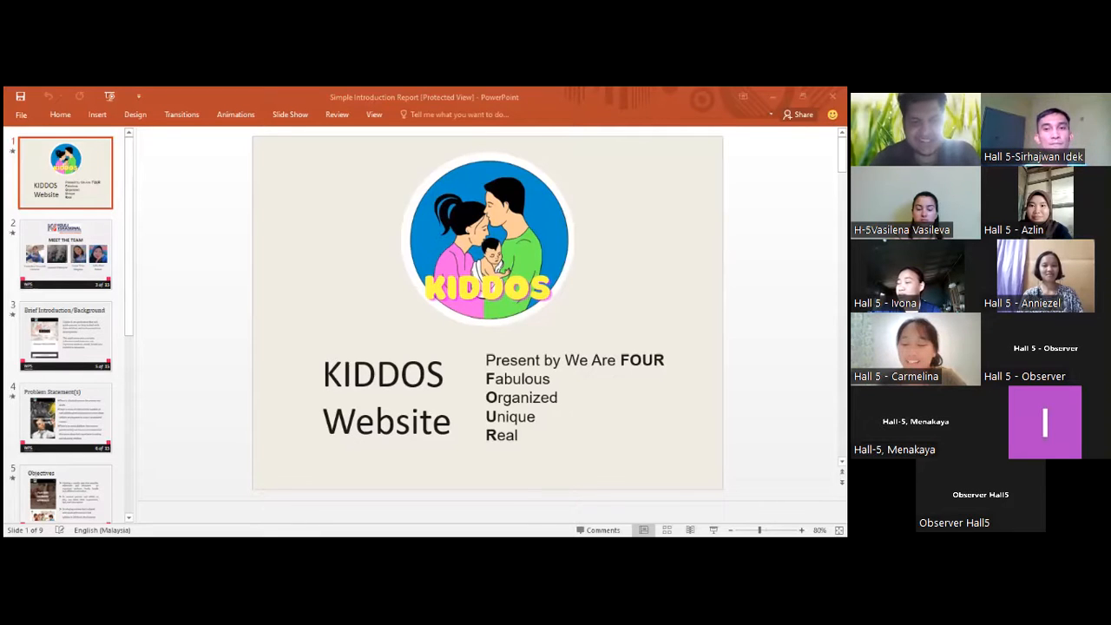
Step: Advance from the KIDDOS title slide to the Brief Introduction/Background slide
click(66, 254)
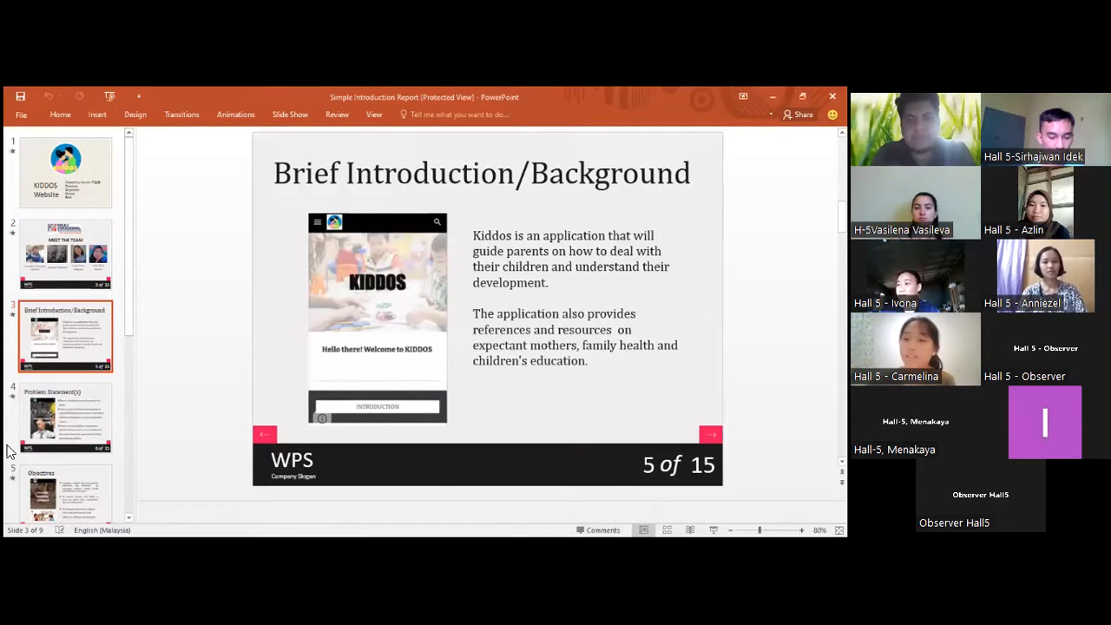
Step: Show the Problem Statement(s) slide, then advance to the benefits to users and society slide
click(66, 417)
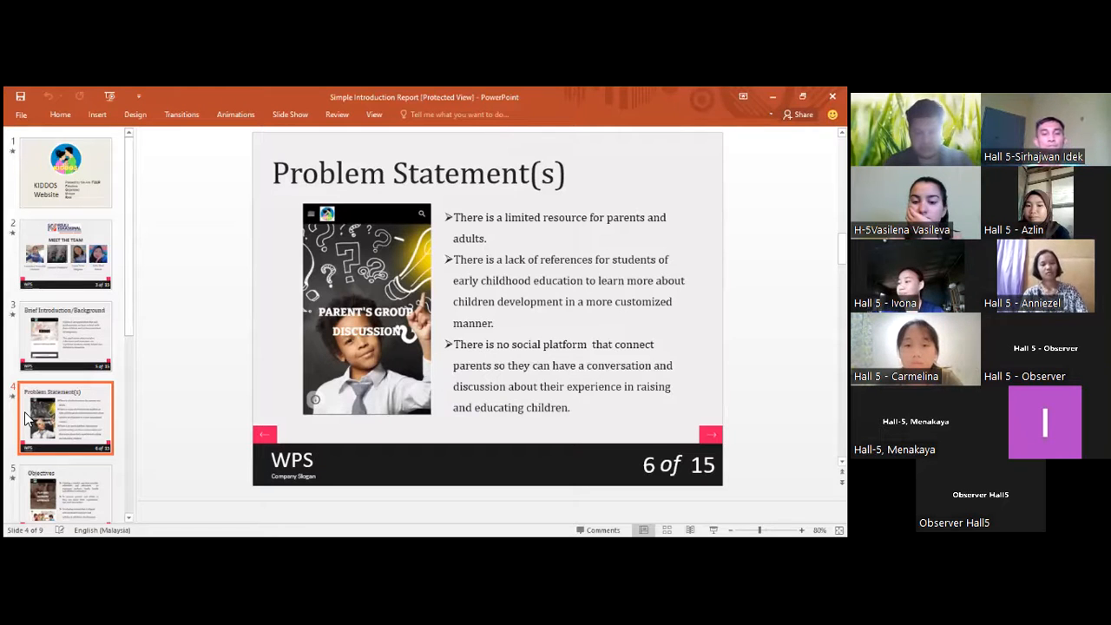
click(710, 434)
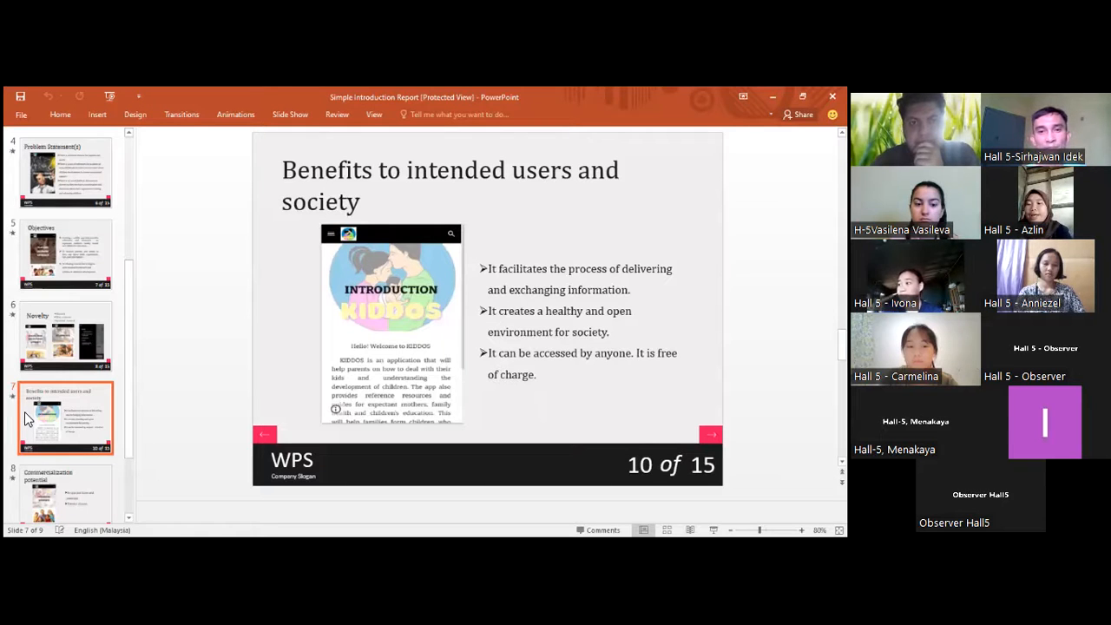
Step: Show the Commercialization potential slide, then the closing THANKS FOR WATCHING slide
click(709, 434)
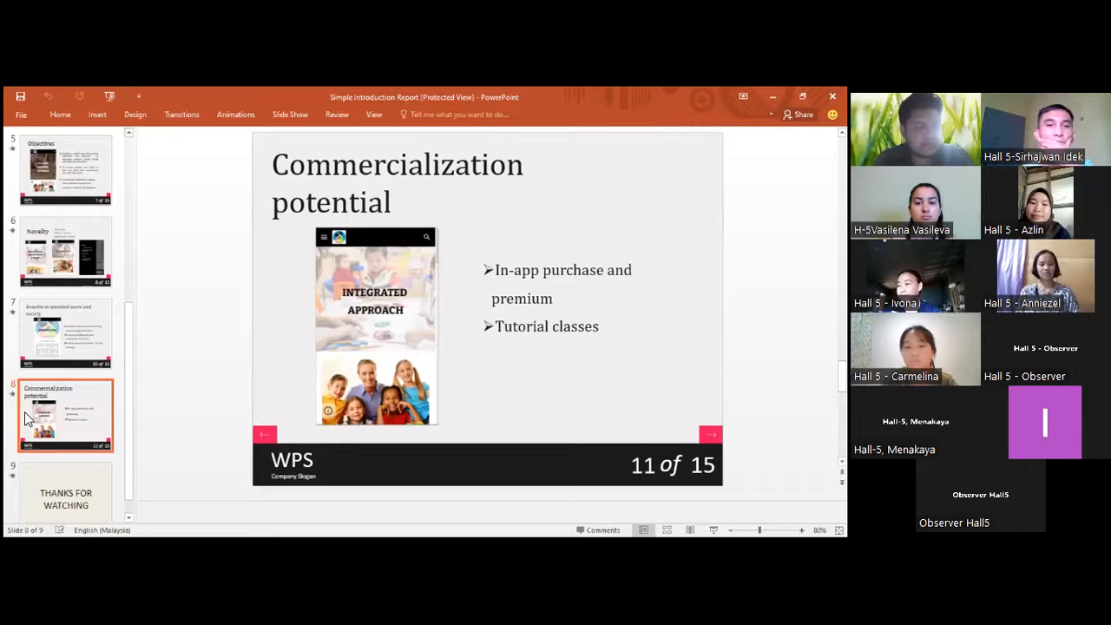
click(66, 473)
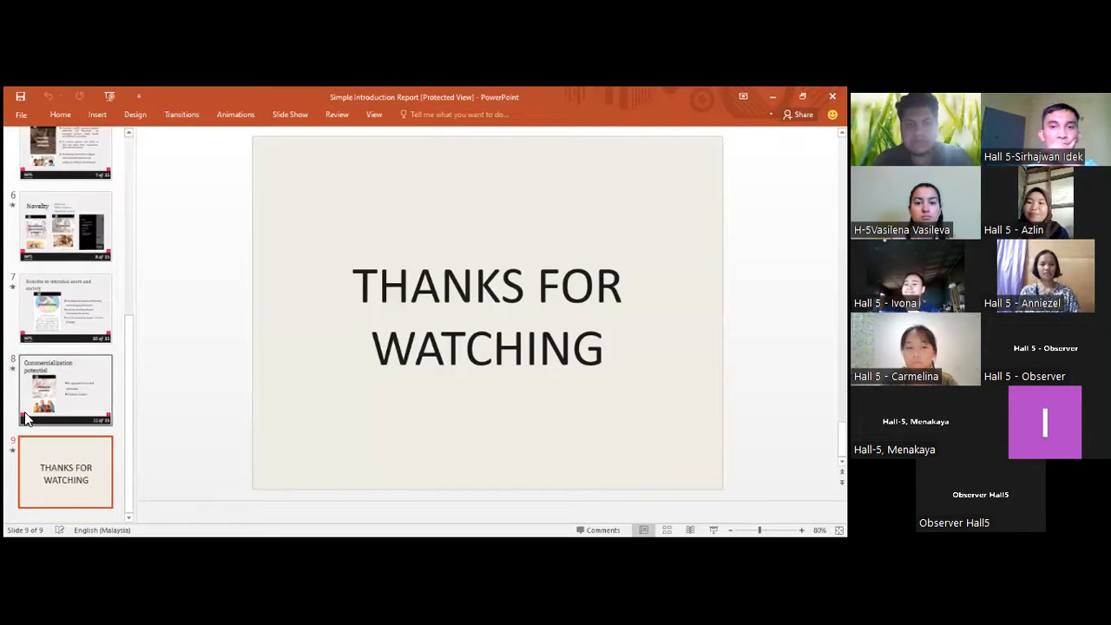